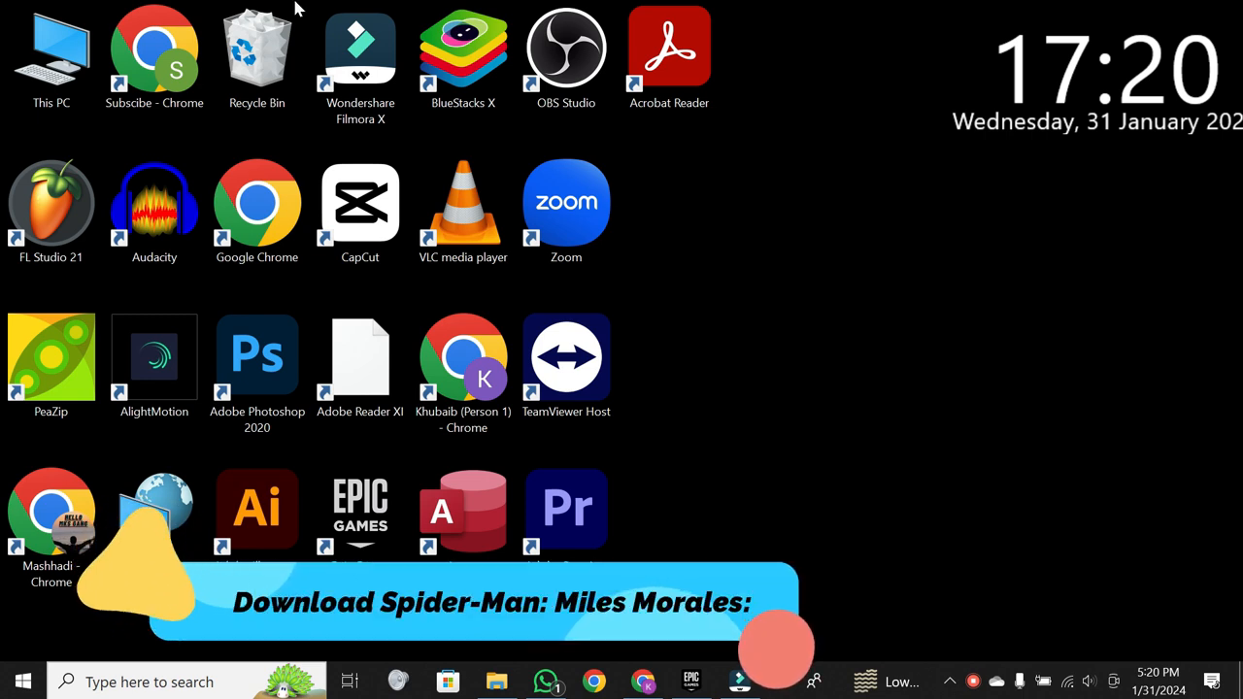
Launch the Epic Games Launcher from its desktop shortcut.
left_click(777, 645)
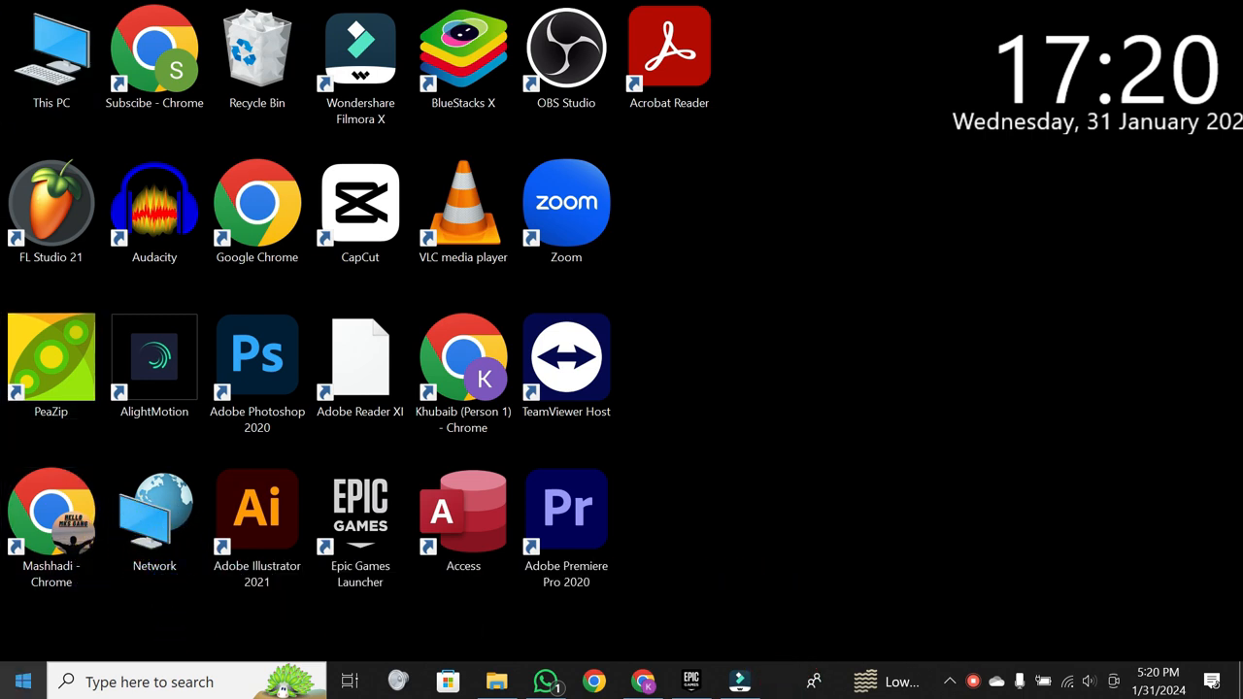
mouse_move(738, 639)
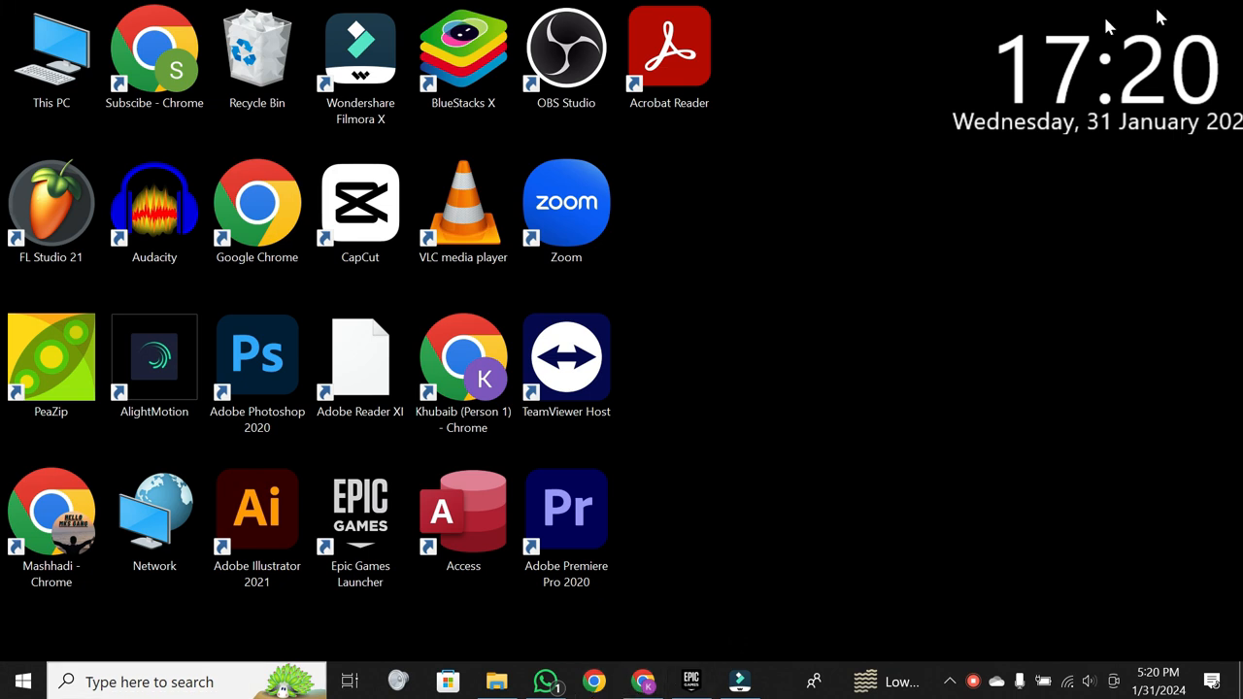
mouse_move(851, 362)
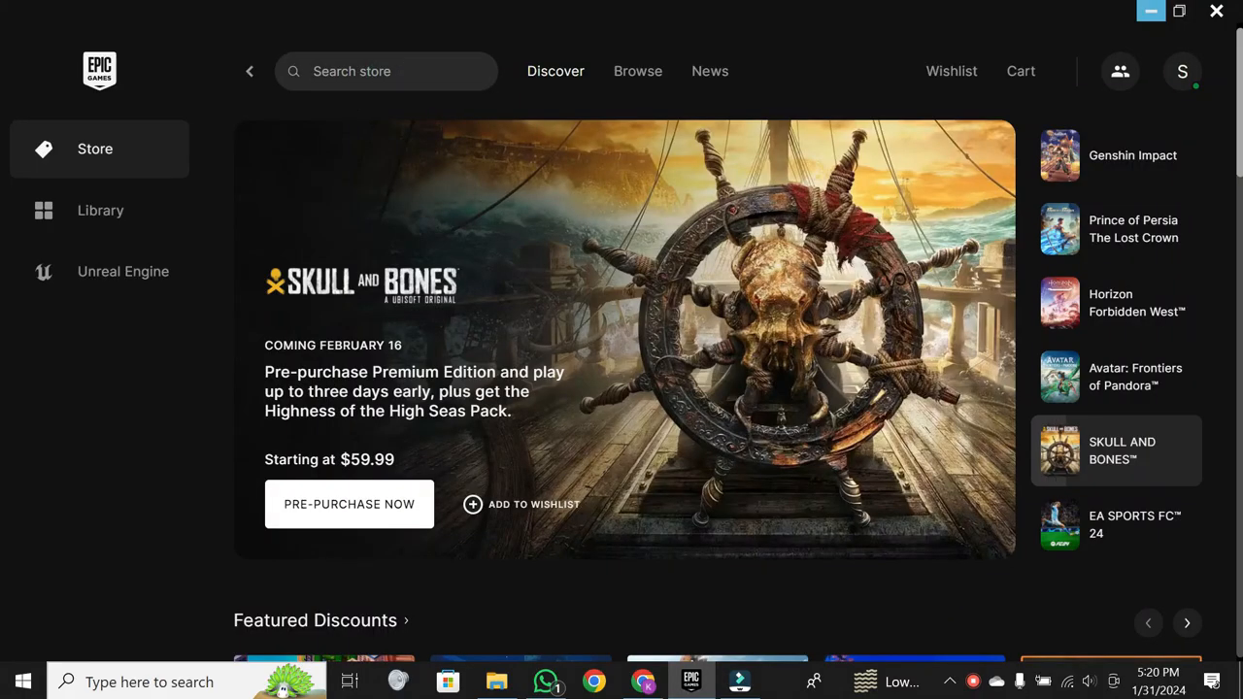
Search the store for 'spider', view Marvel's Spider-Man Remastered's page, then switch to the browser.
type("spider")
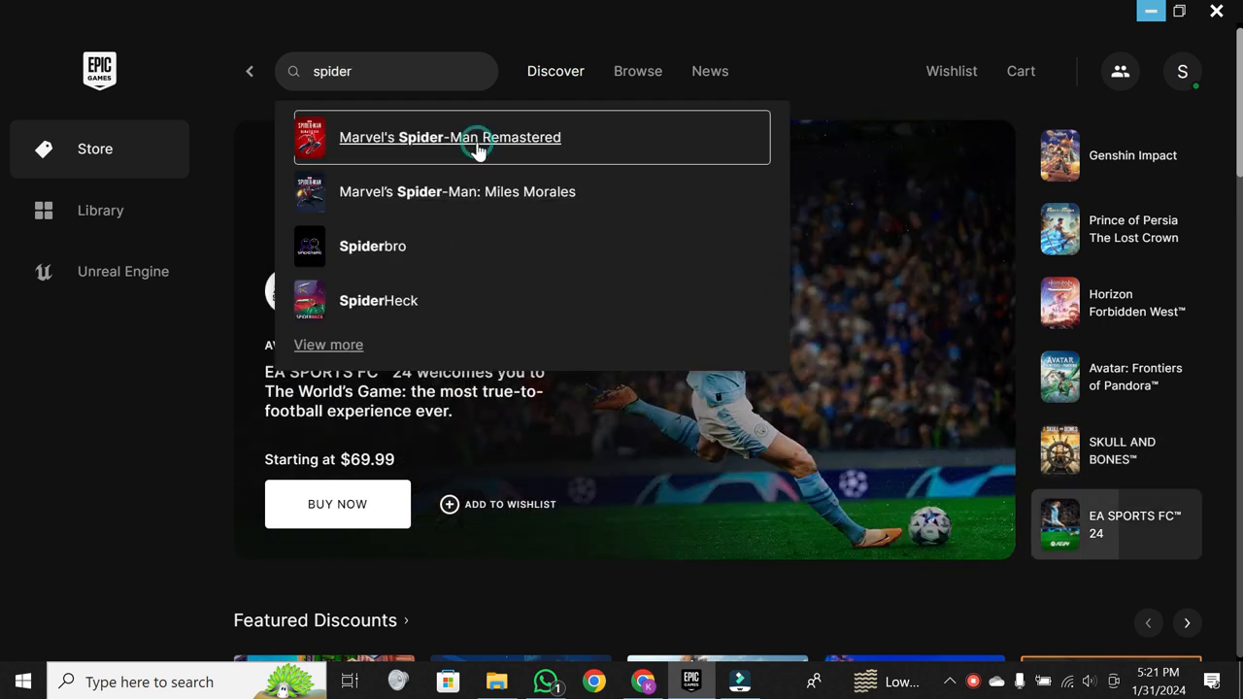
left_click(449, 136)
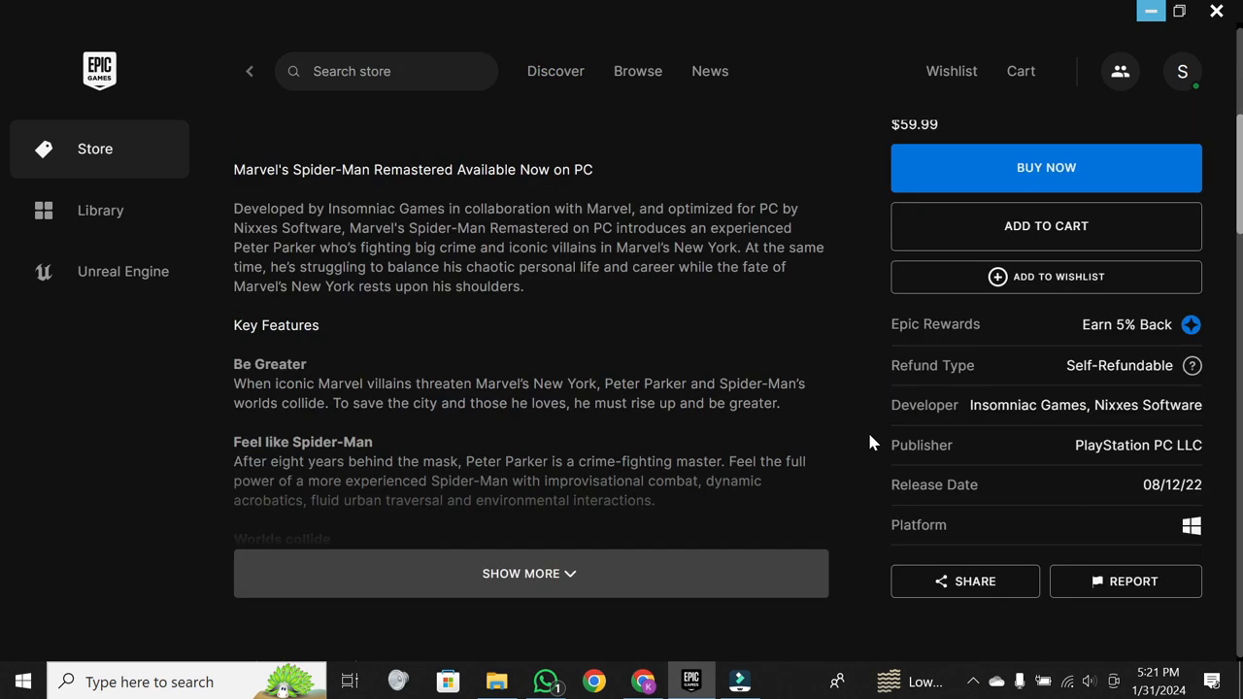
scroll("up", 3)
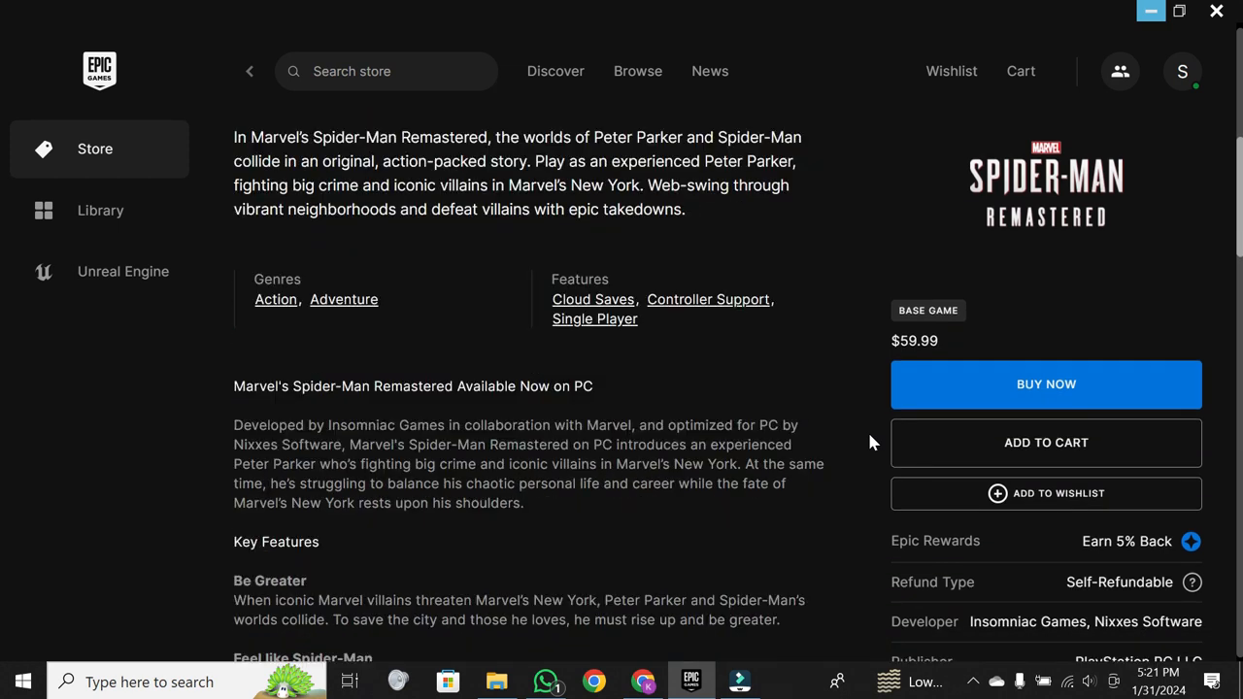
mouse_move(629, 419)
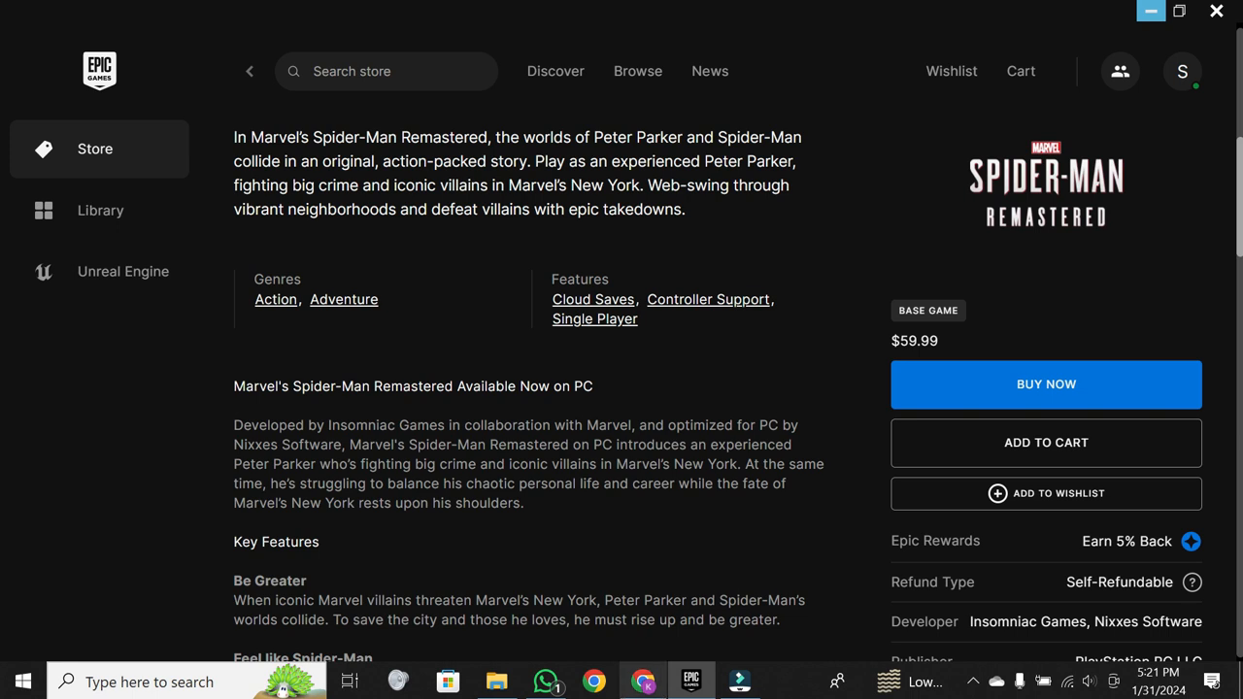
left_click(692, 680)
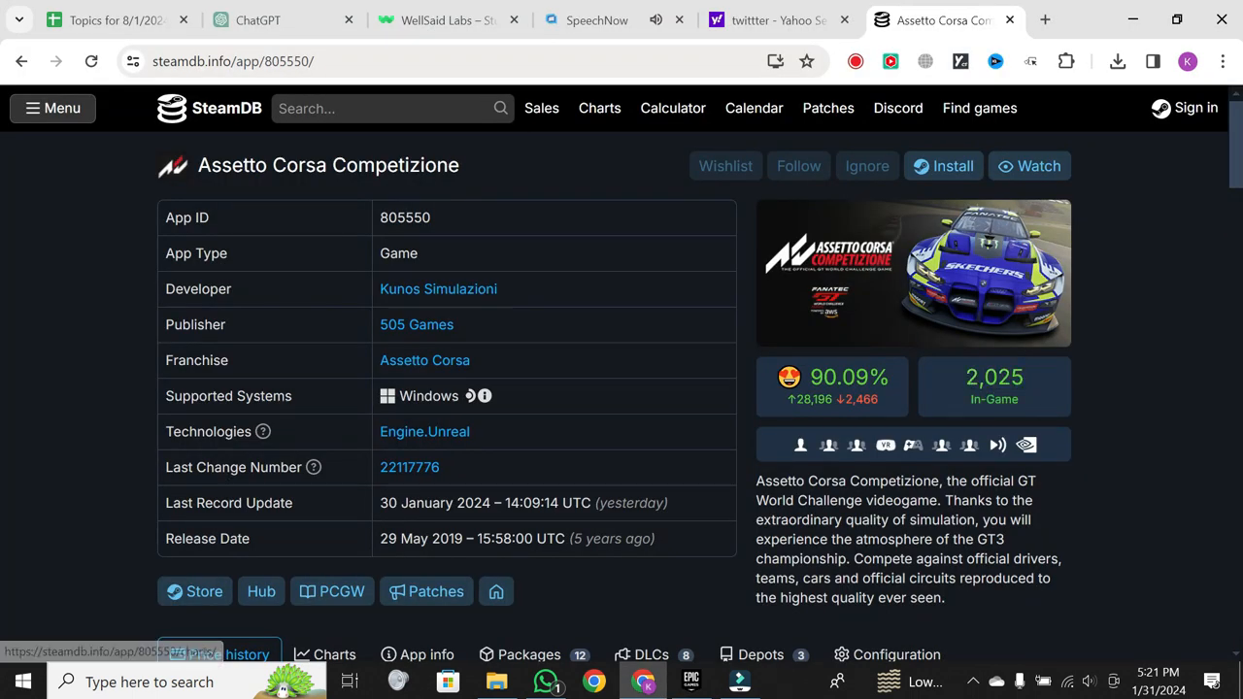
Search SteamDB for 'spider' and open the Marvel's Spider-Man: Miles Morales result.
left_click(389, 109)
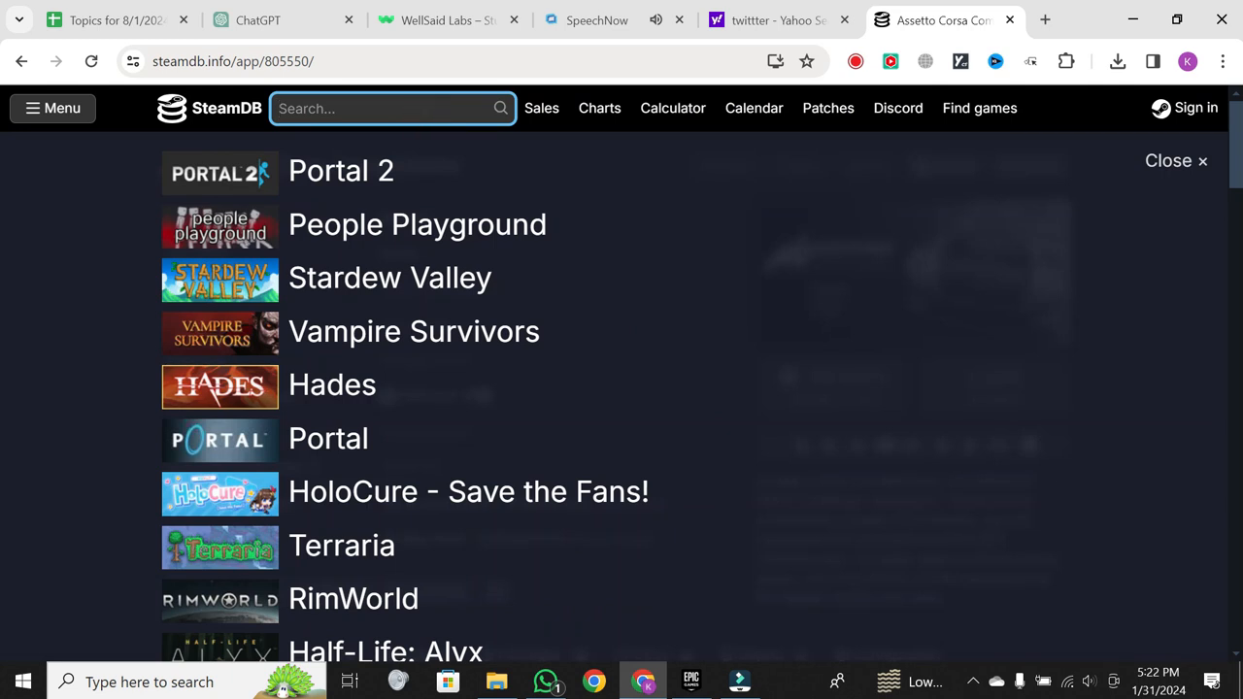
type("spider")
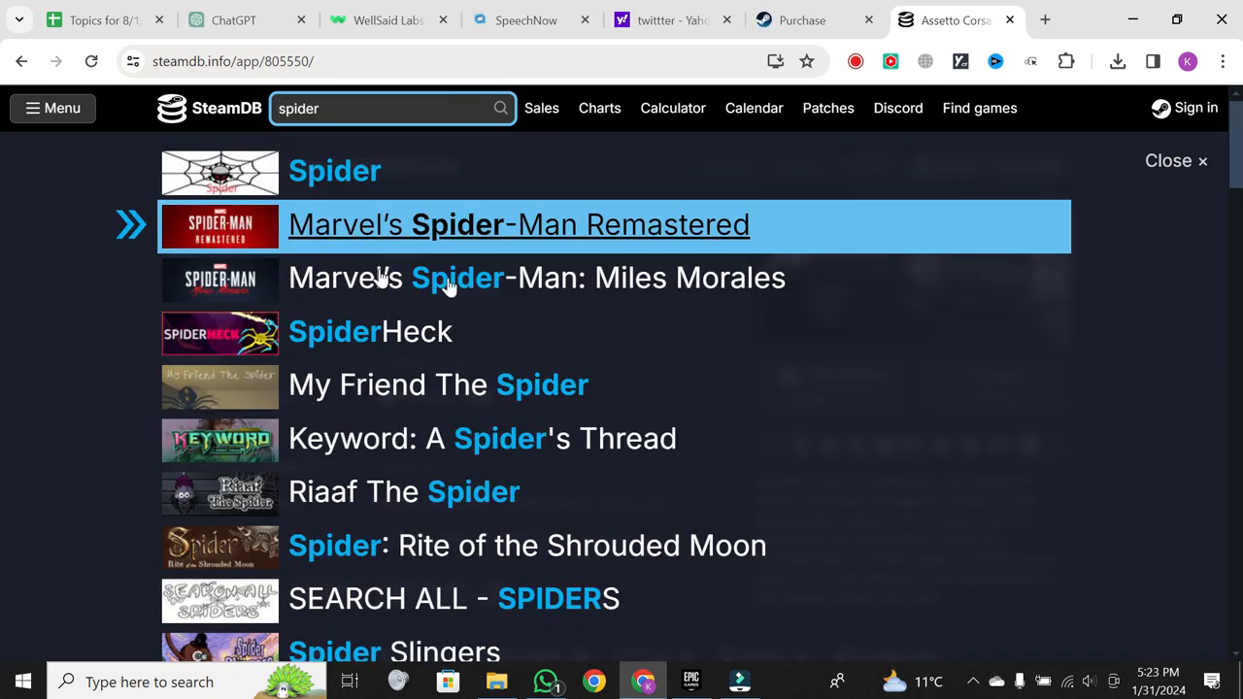
mouse_move(536, 278)
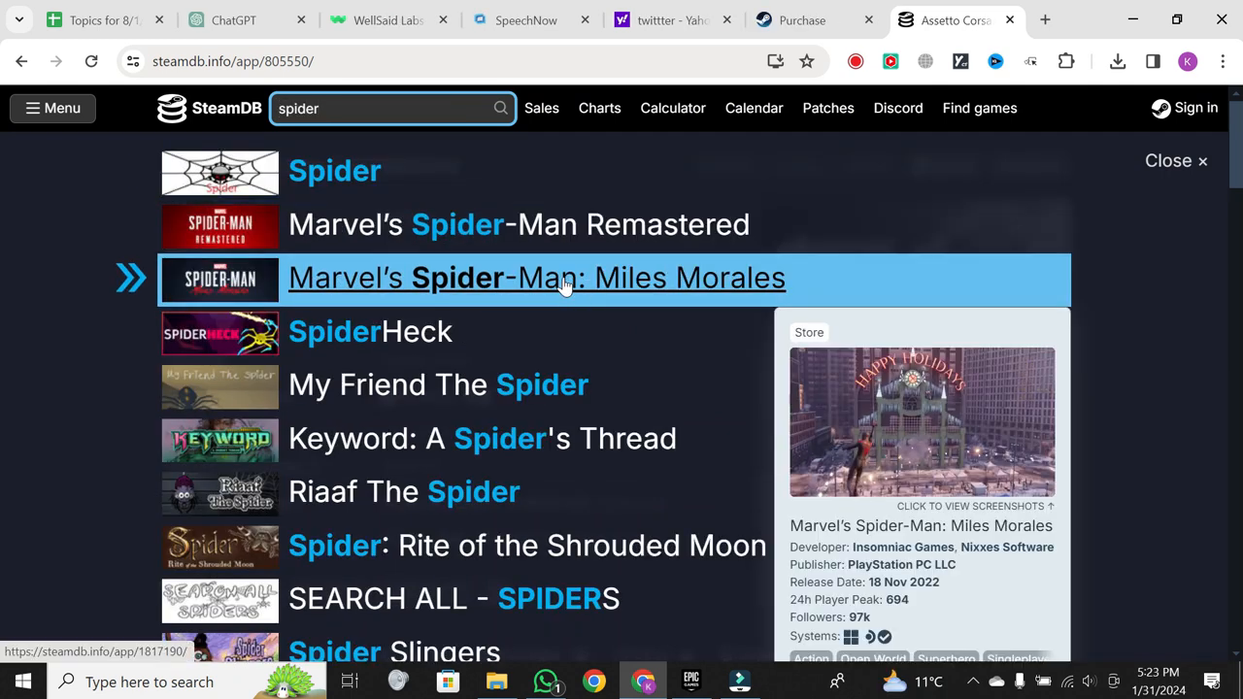
left_click(536, 277)
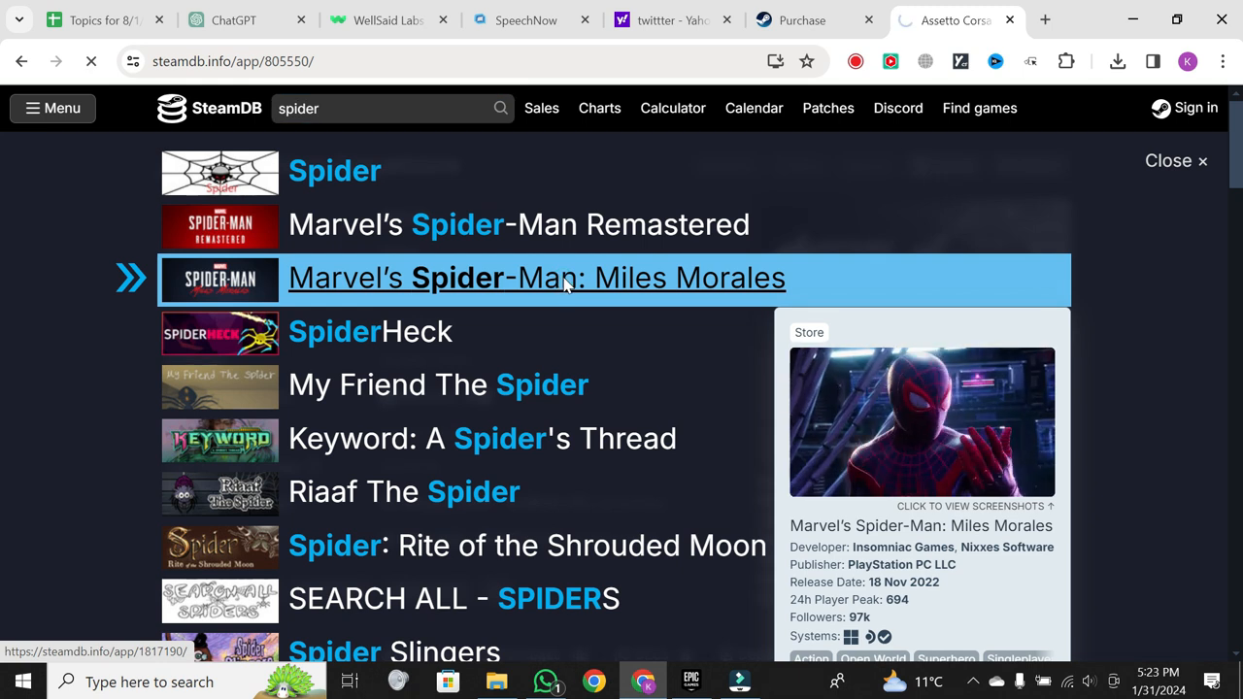
left_click(537, 278)
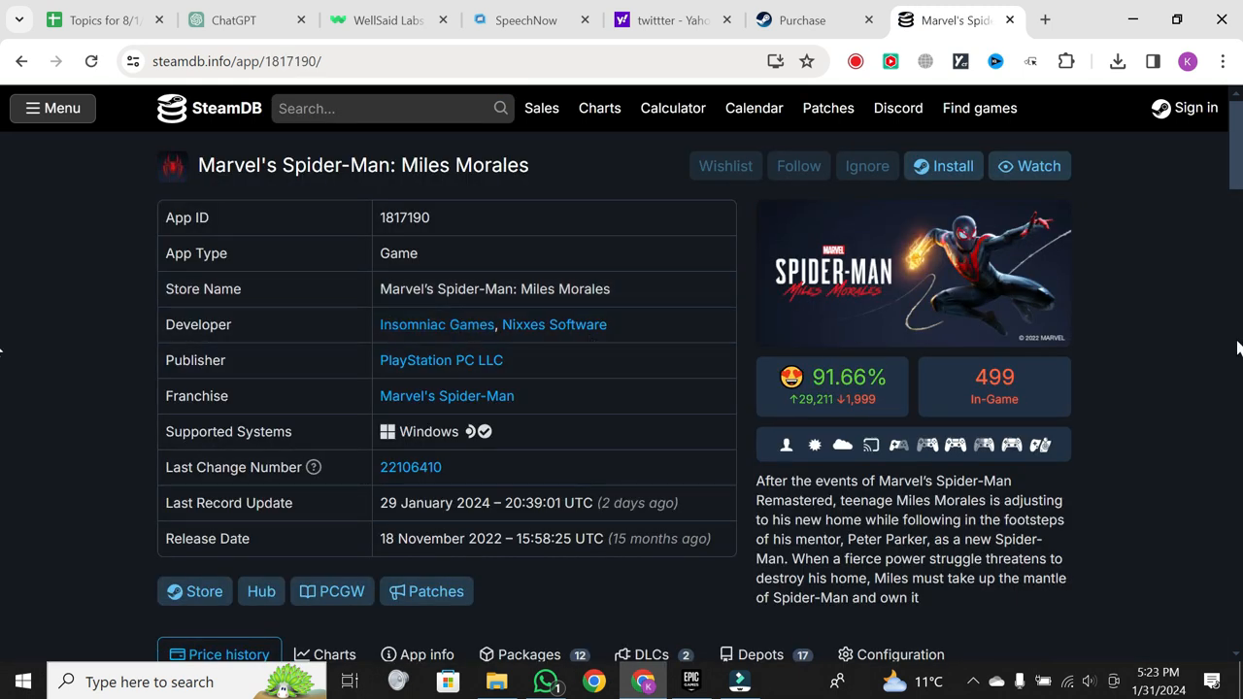
mouse_move(754, 241)
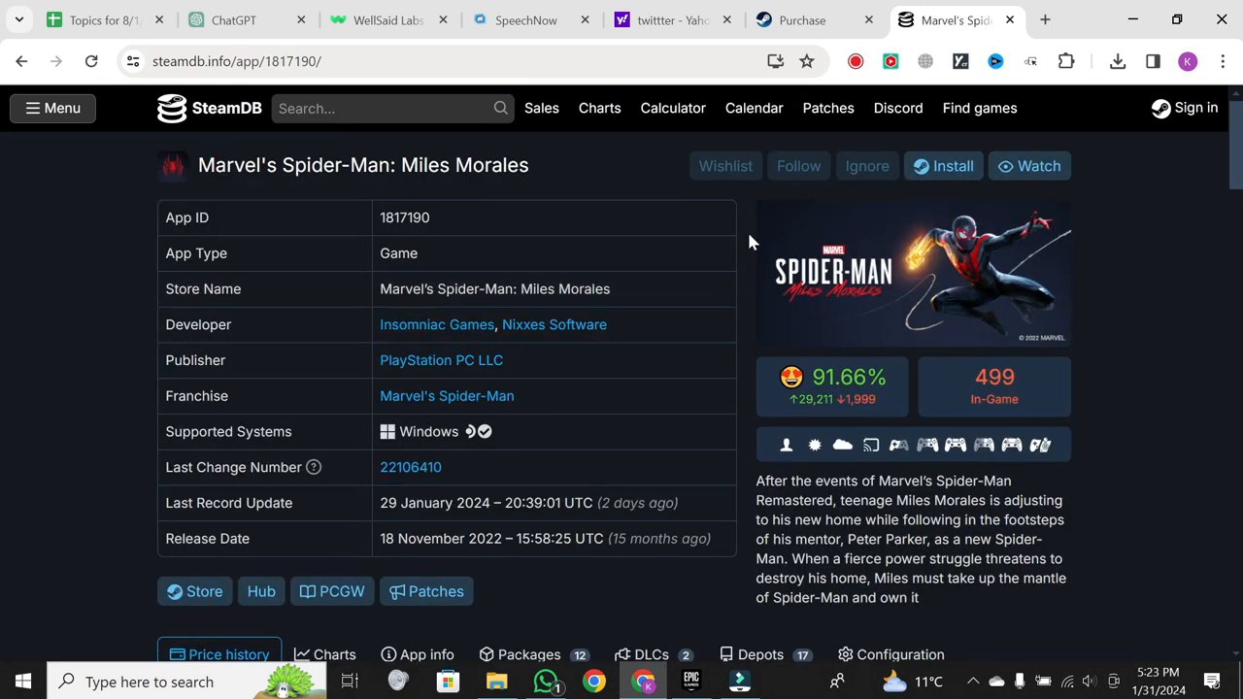
scroll("down", 3)
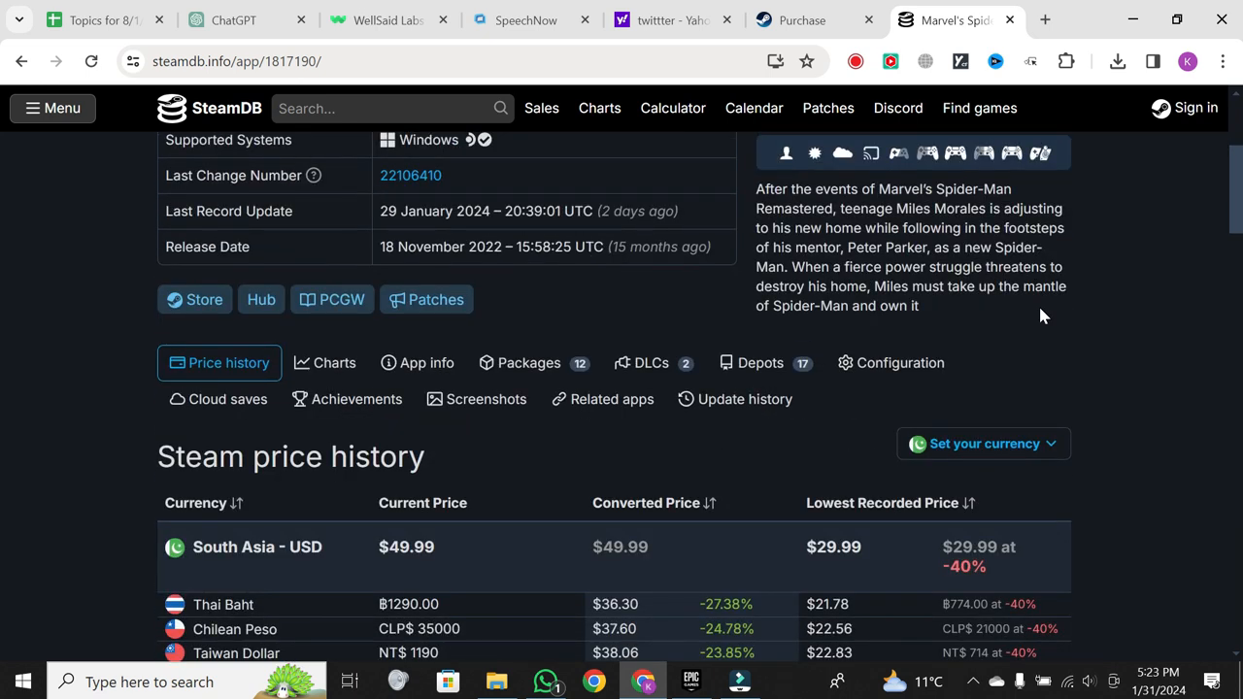
mouse_move(540, 284)
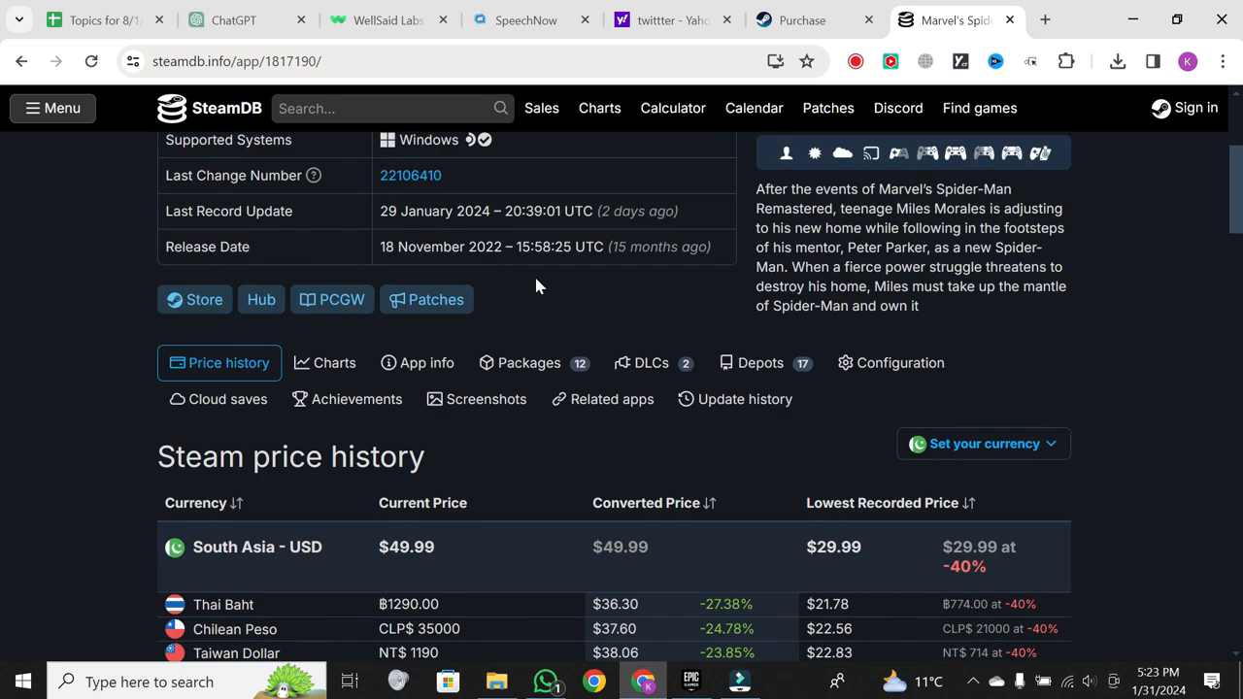
left_click(195, 299)
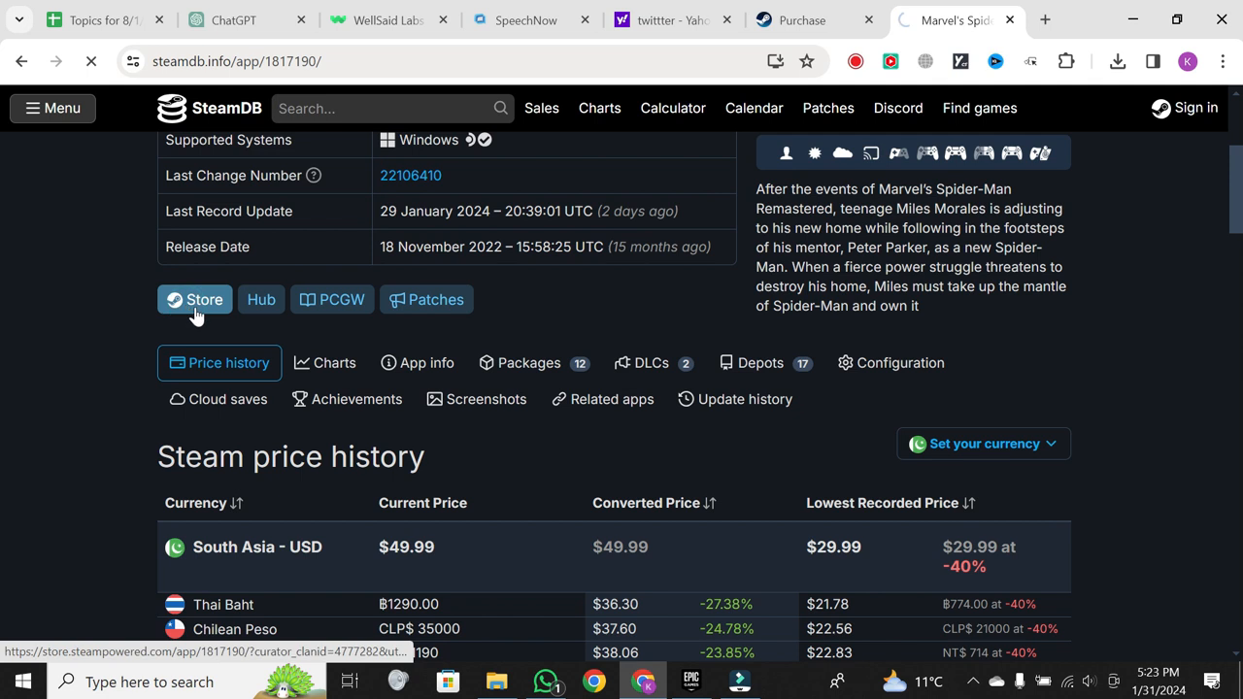
Go to the Steam store page and add Miles Morales to the cart at $49.99 USD.
left_click(194, 299)
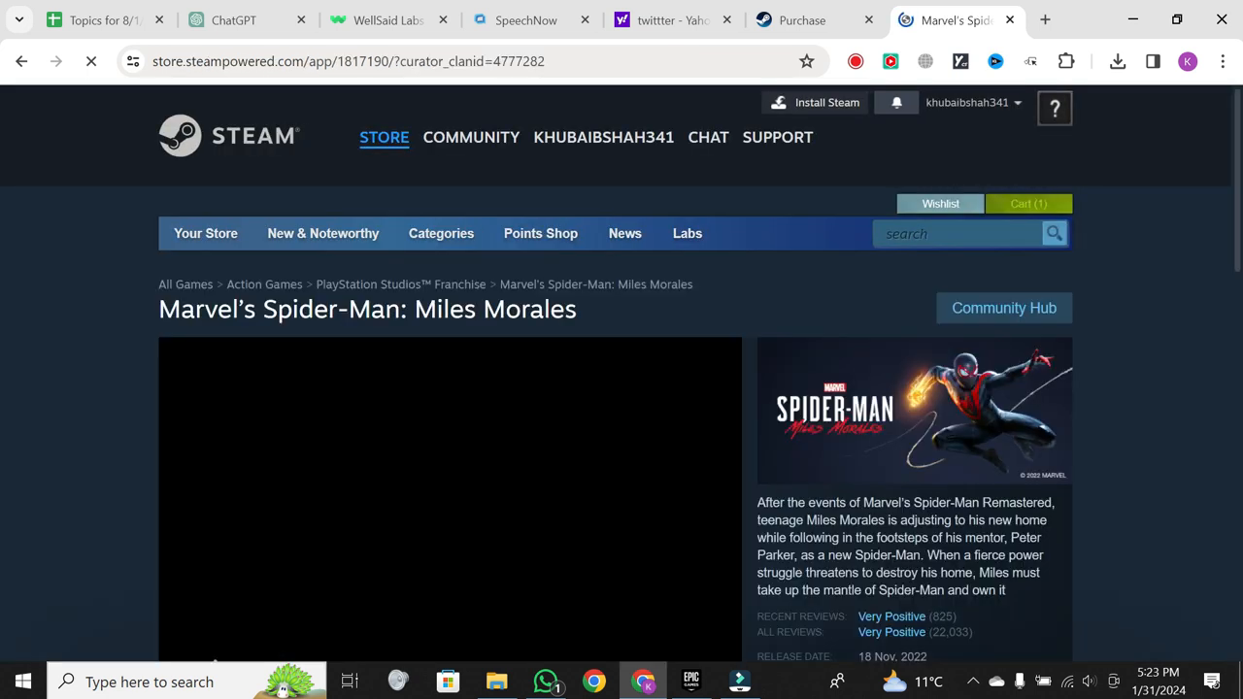
scroll("down", 3)
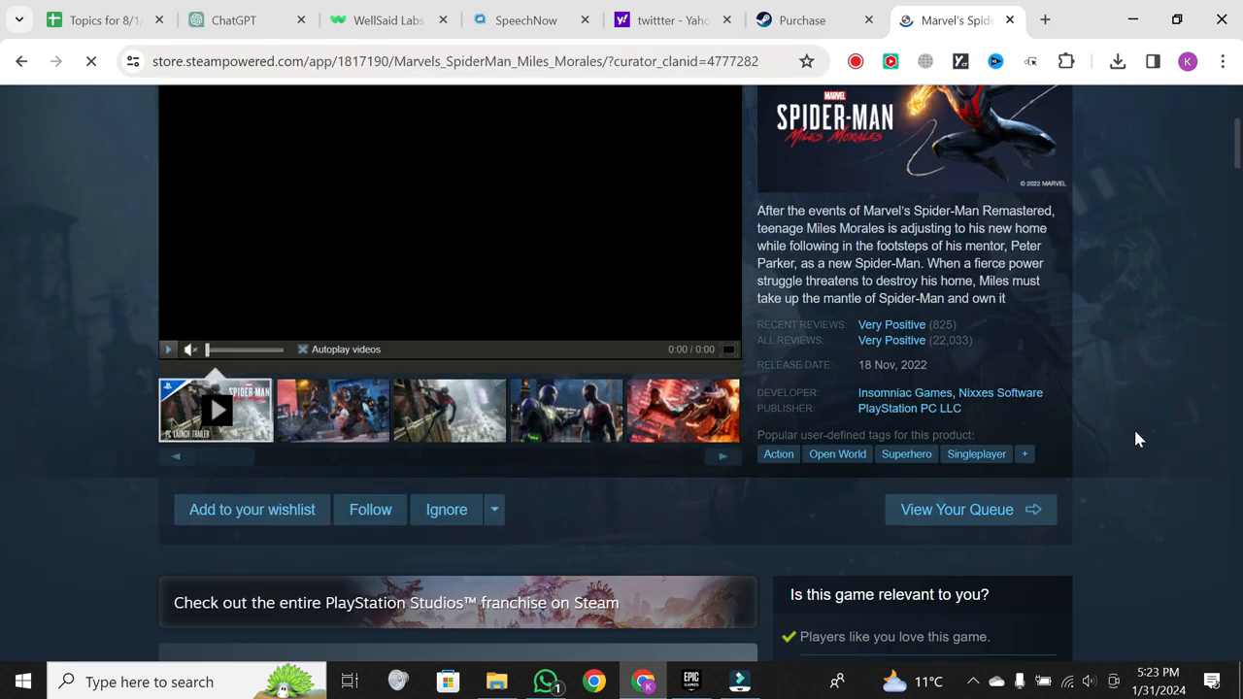
scroll("down", 3)
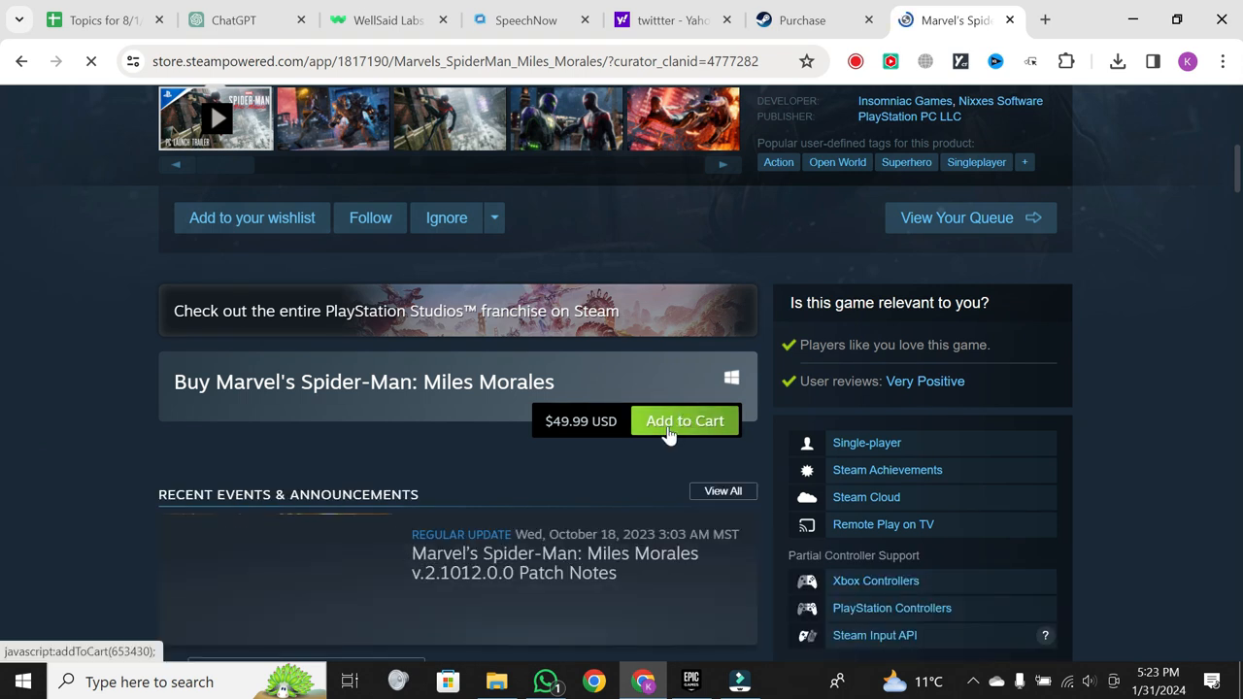
left_click(684, 420)
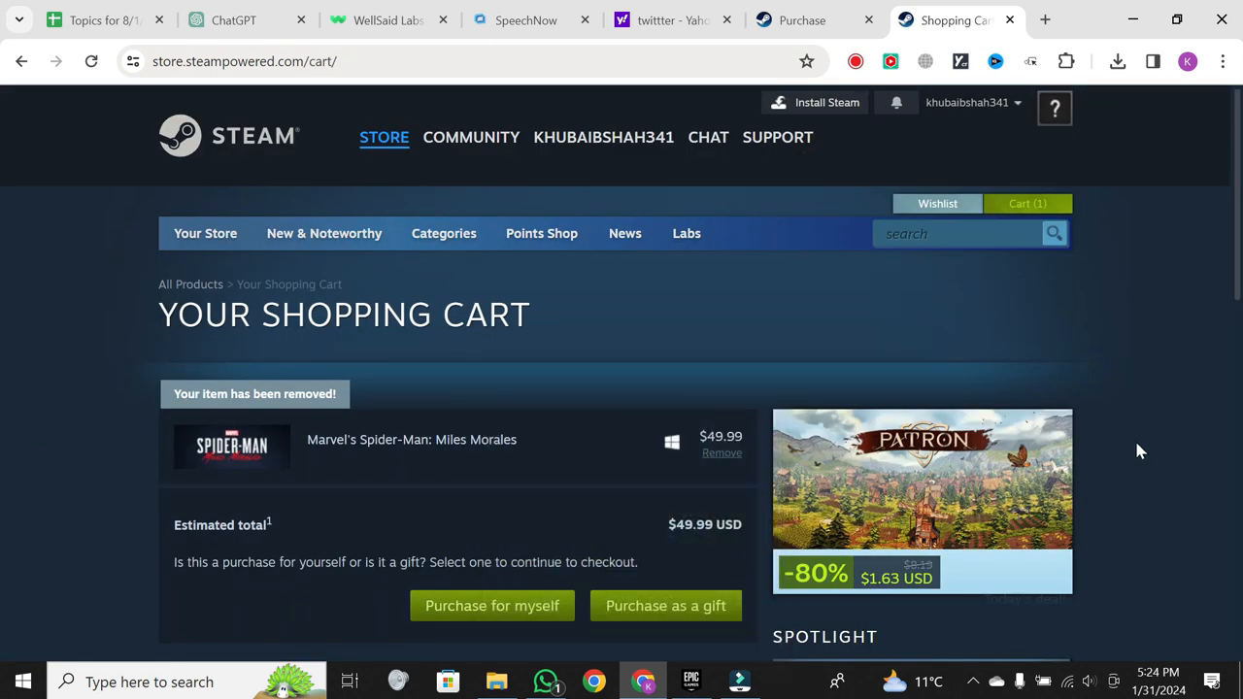
Choose Purchase for myself to reach the checkout Payment Method page.
scroll("down", 3)
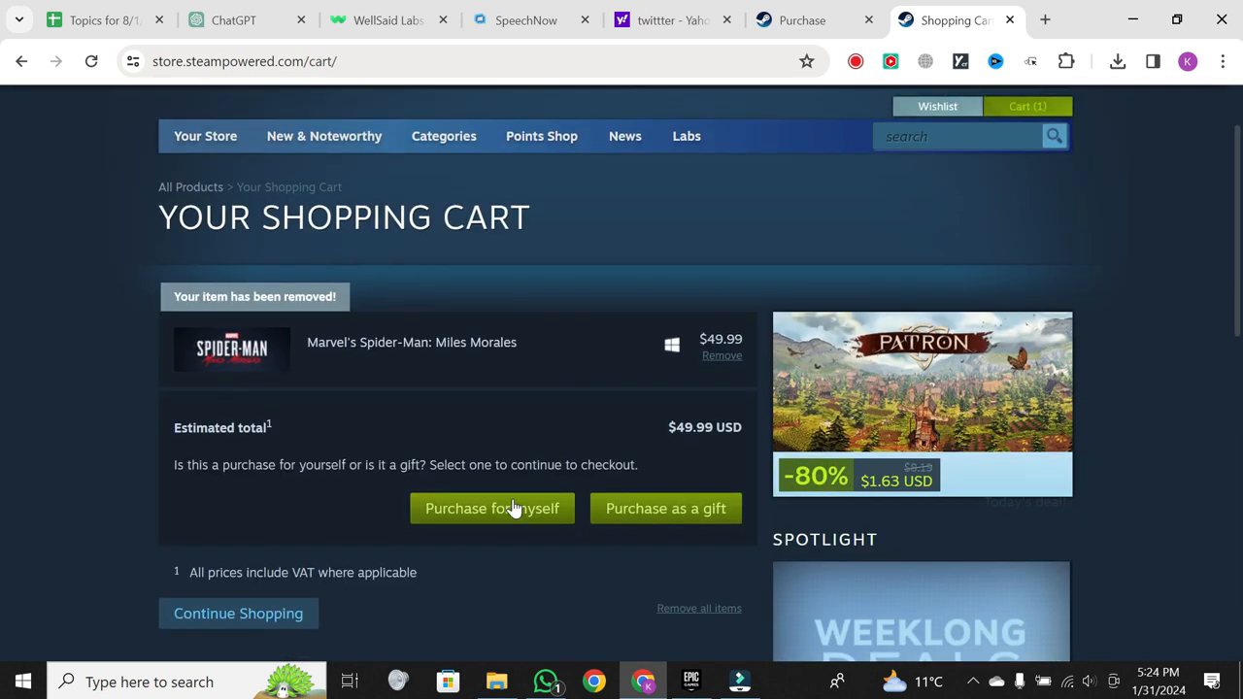
left_click(491, 509)
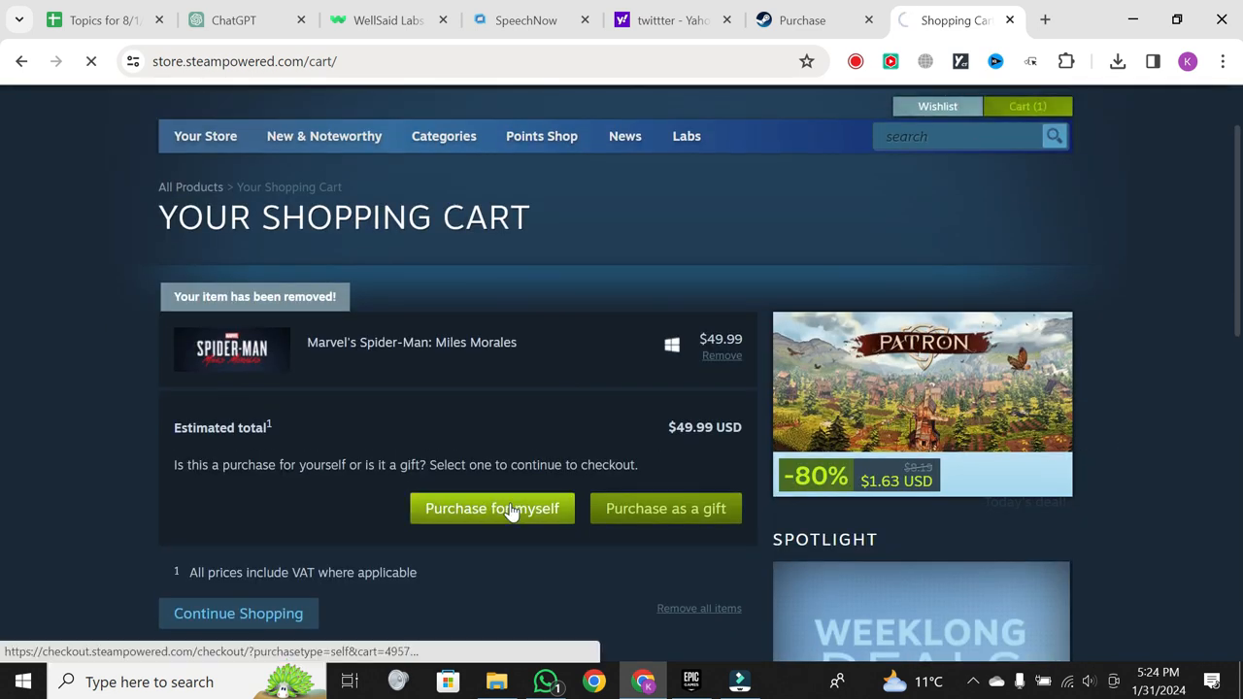
left_click(491, 509)
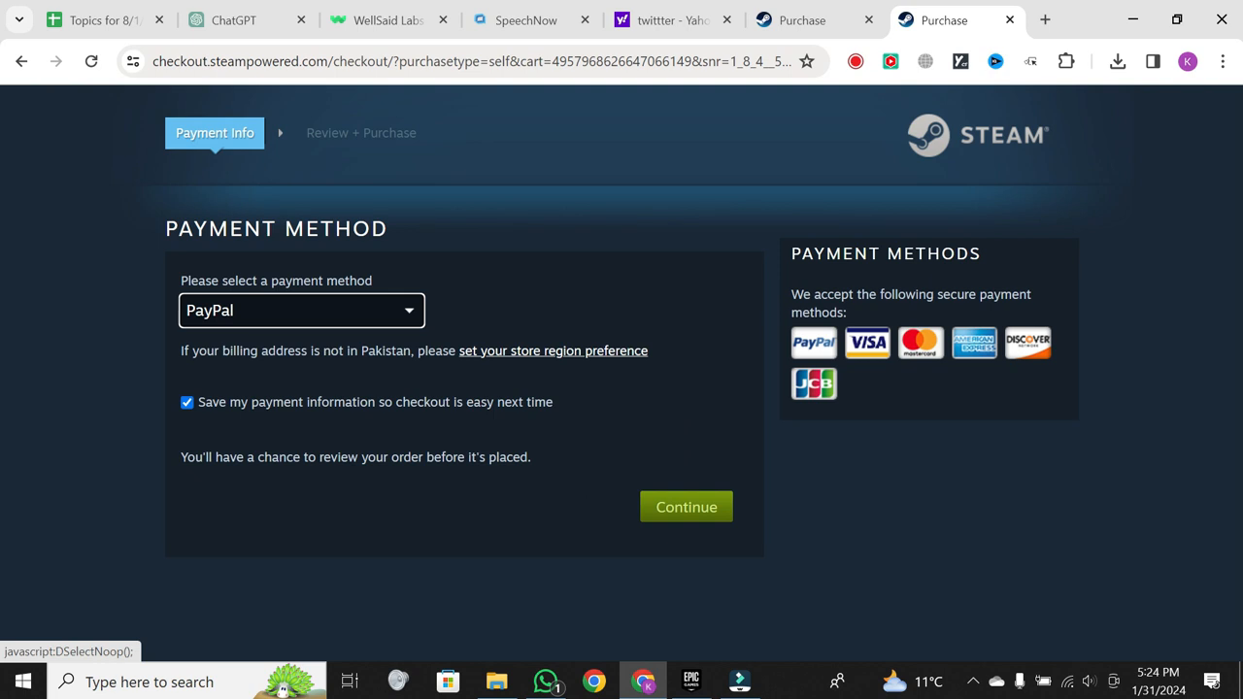